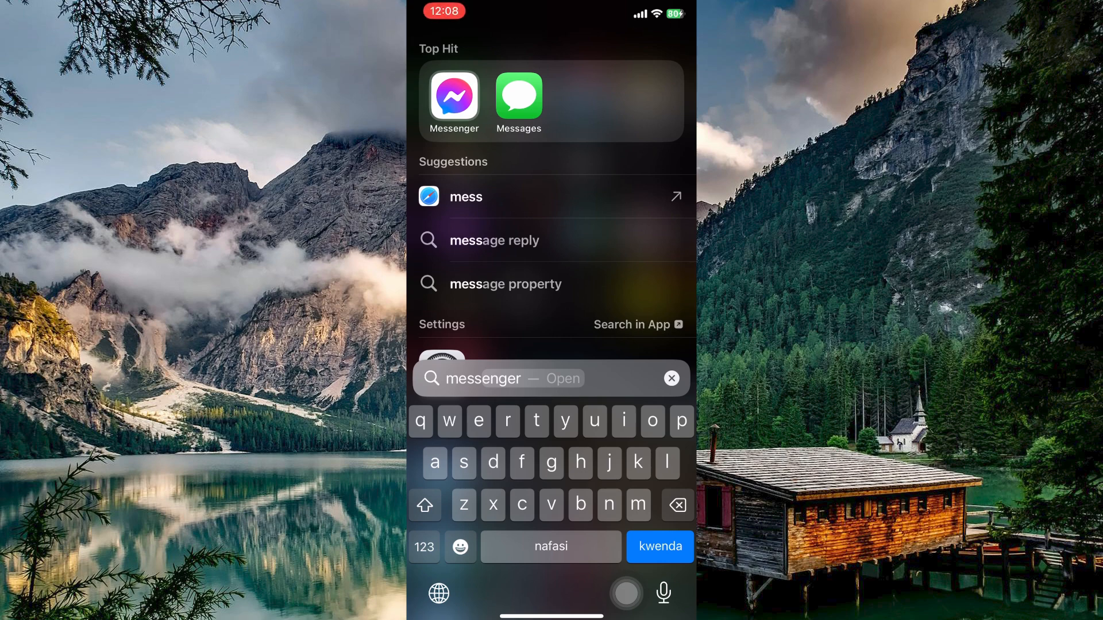
Step: Open Messenger from the Top Hit in Spotlight's 'messenger' search results
click(453, 98)
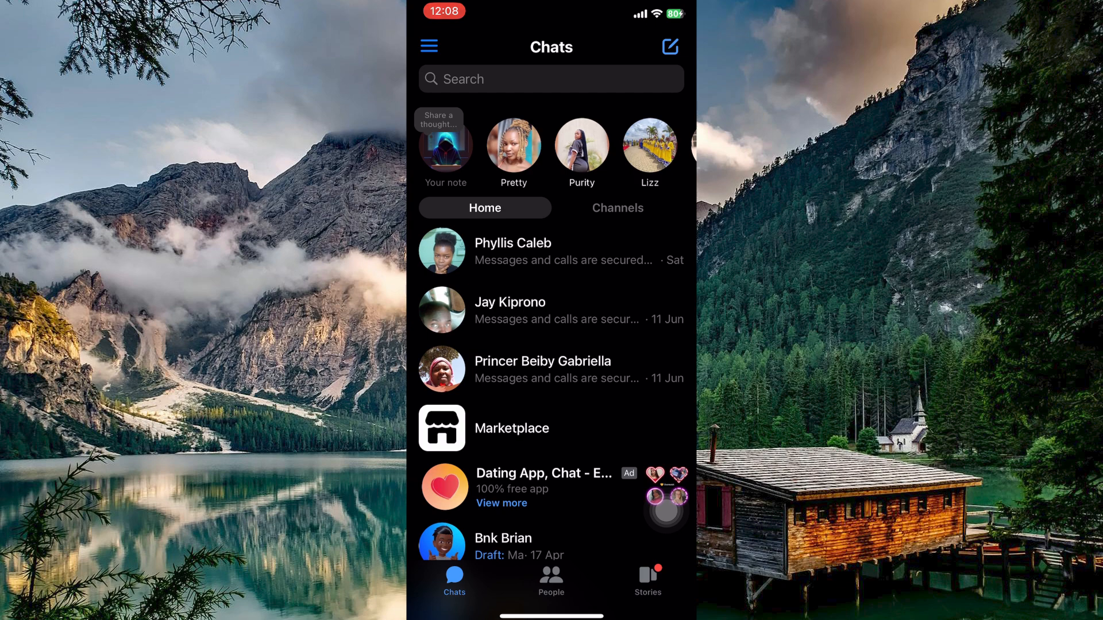
Step: Open the side menu from the Chats screen's hamburger icon
click(429, 46)
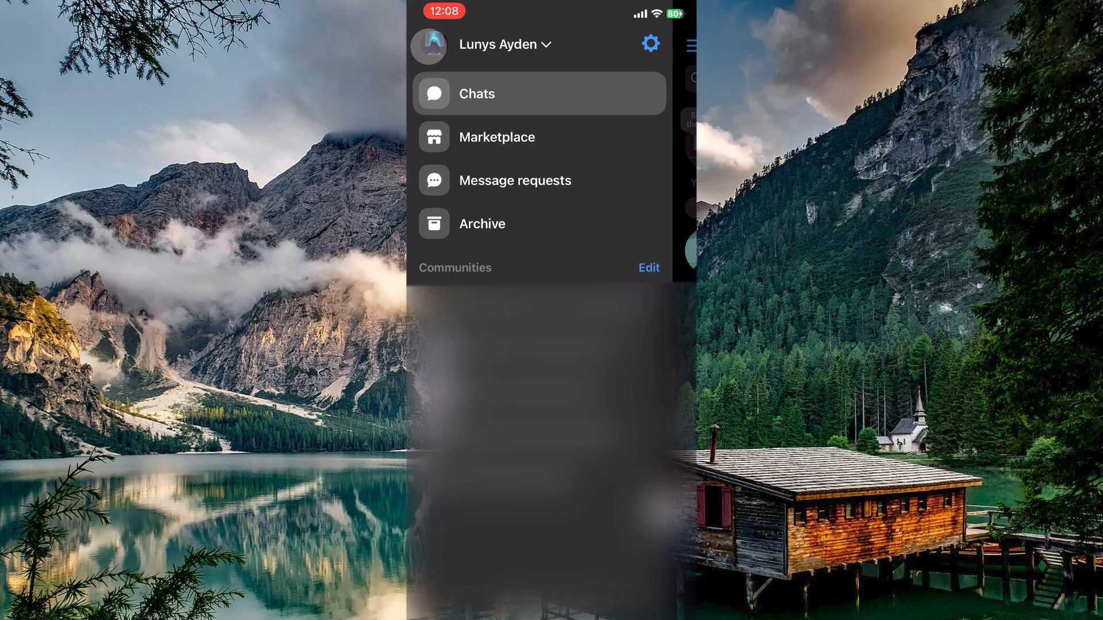
Step: Go to Settings and choose Switch account to view linked accounts
click(648, 44)
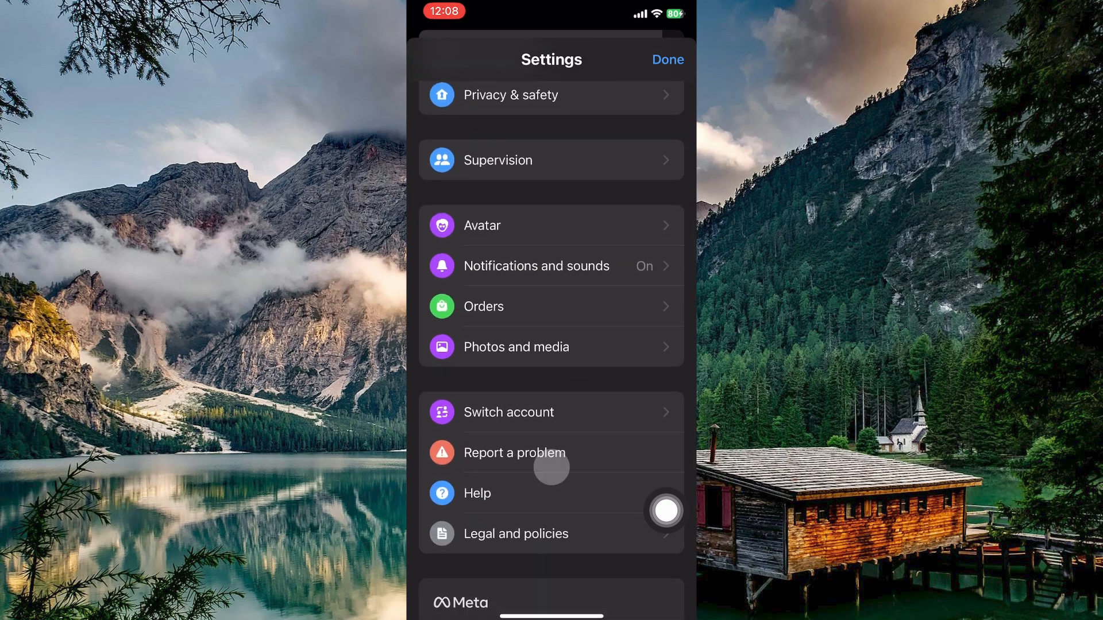
click(508, 413)
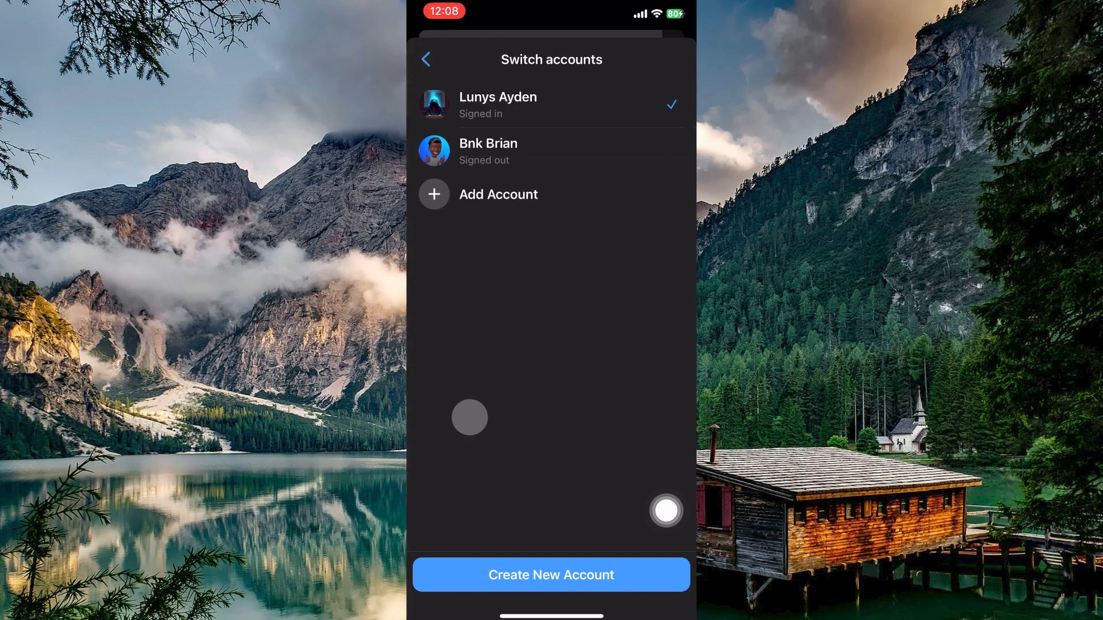